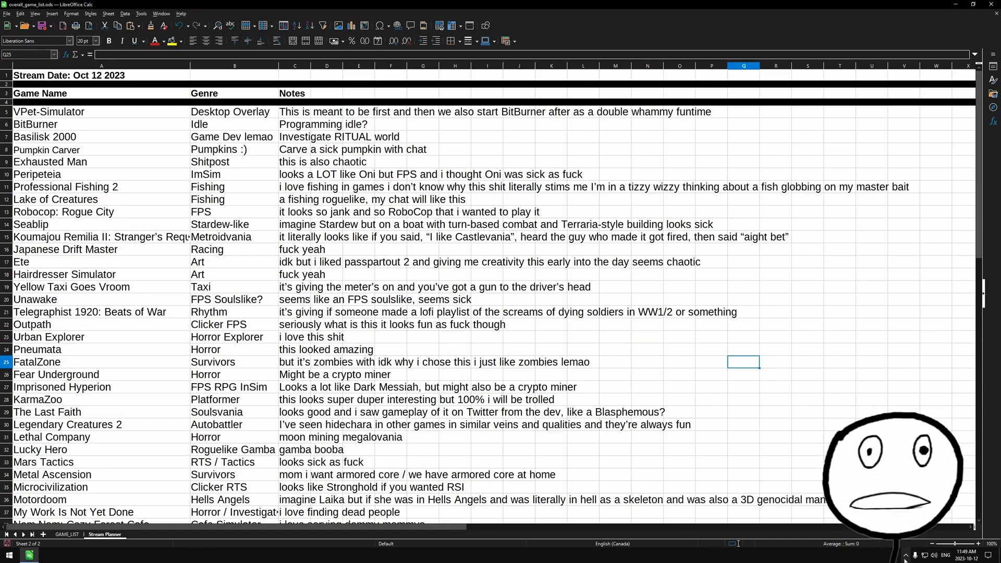
# Start the anime desktop pet and reveal its Feed / Panel / Interact / DIY / System menu.
pyautogui.click(454, 375)
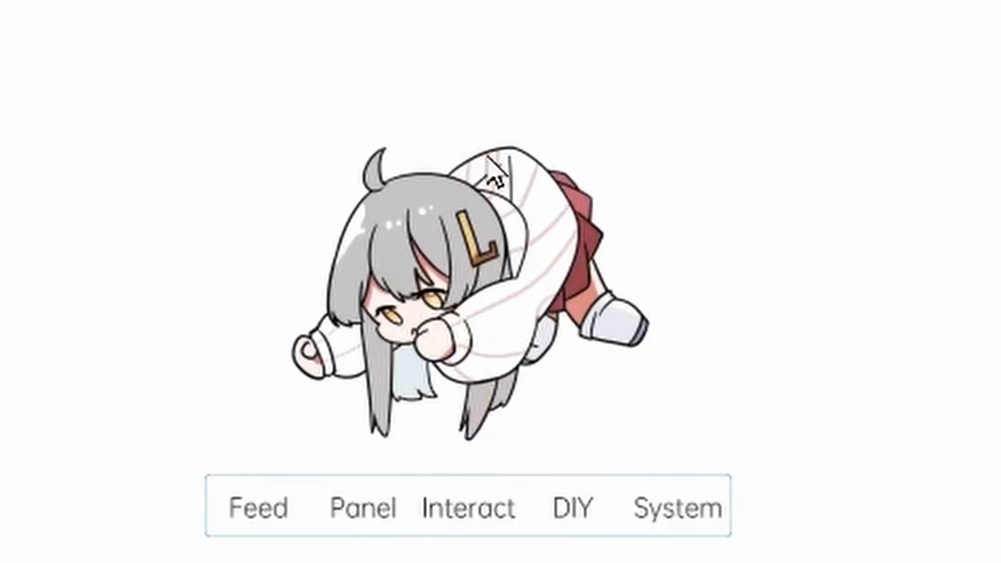
pyautogui.scroll(-3)
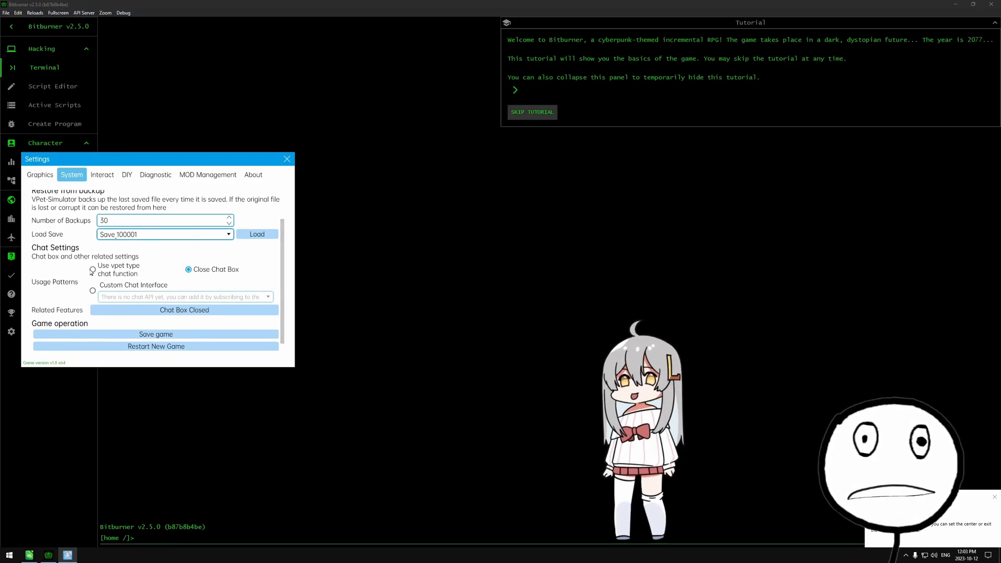
pyautogui.click(93, 268)
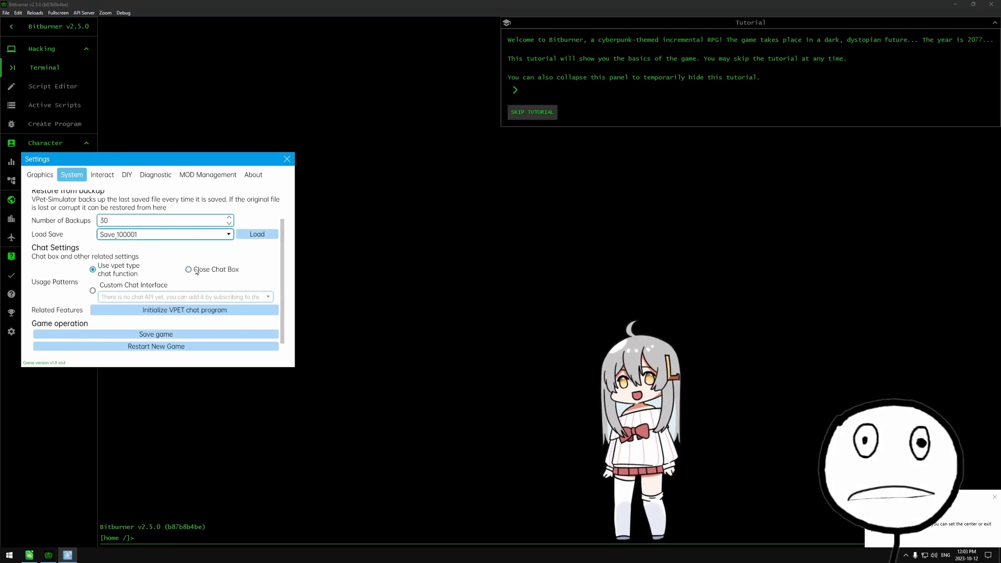
pyautogui.click(188, 269)
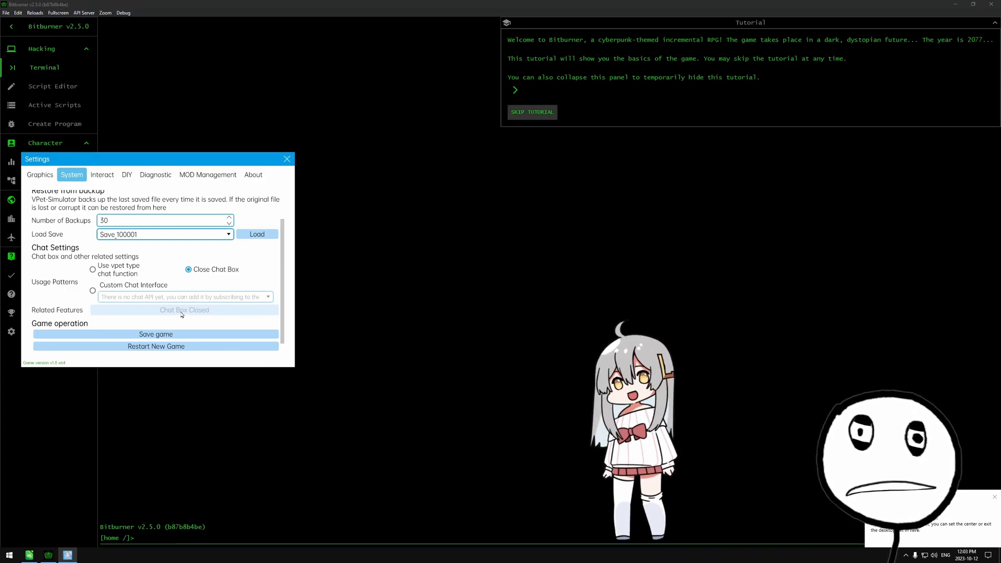
pyautogui.click(93, 268)
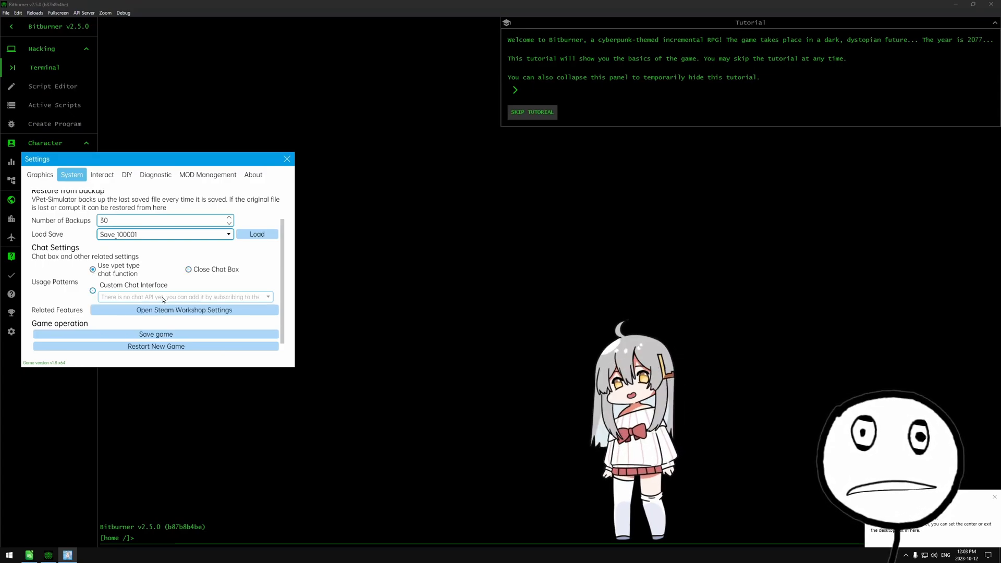
pyautogui.click(92, 288)
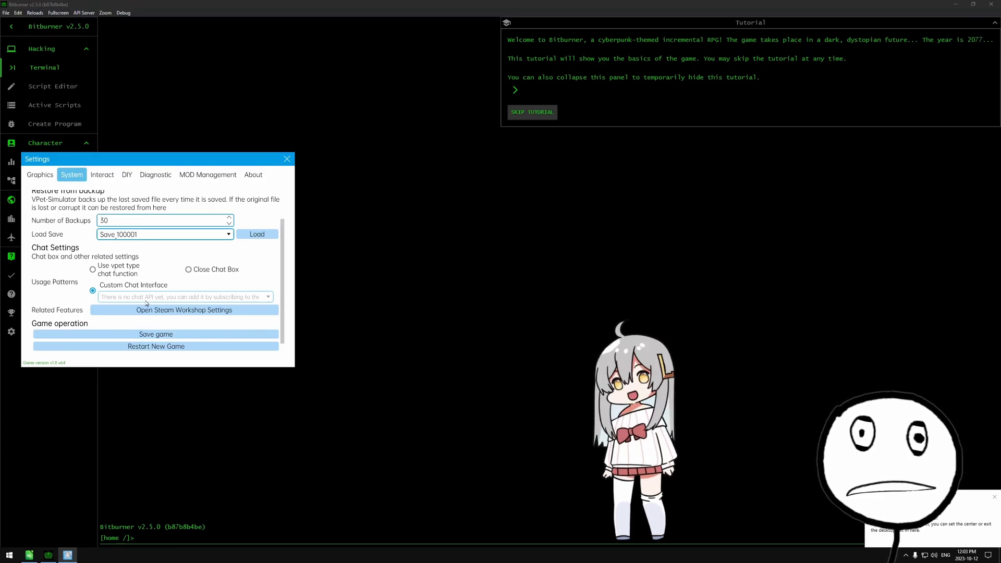
pyautogui.click(93, 269)
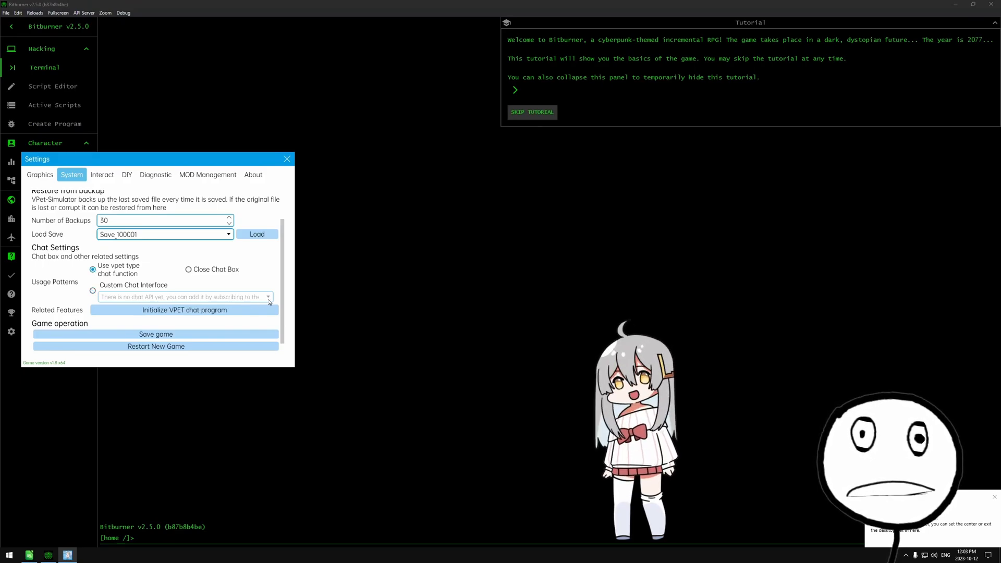
pyautogui.click(189, 269)
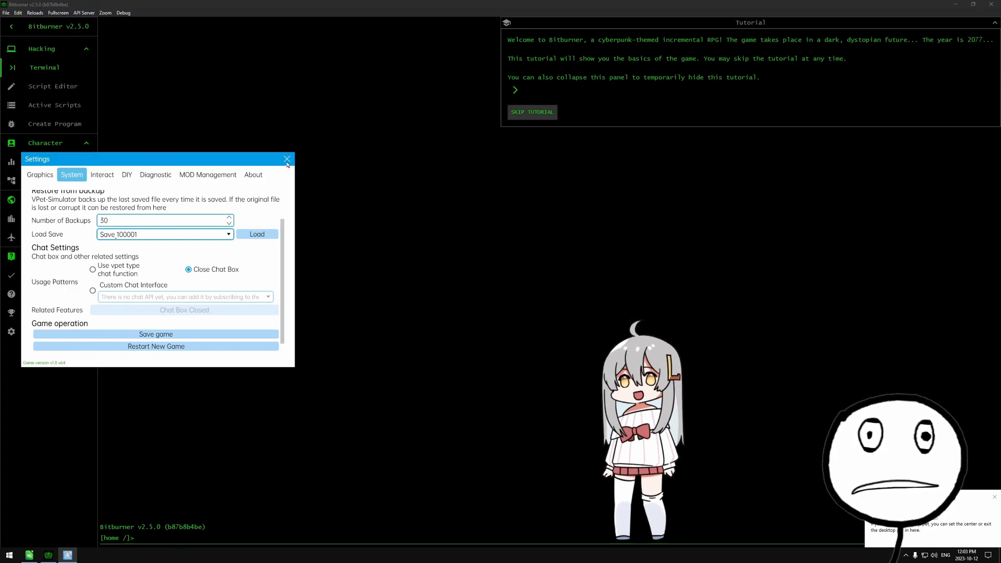
# Close the pet's Settings window and switch Bitburner to the Stats page under Character.
pyautogui.click(287, 158)
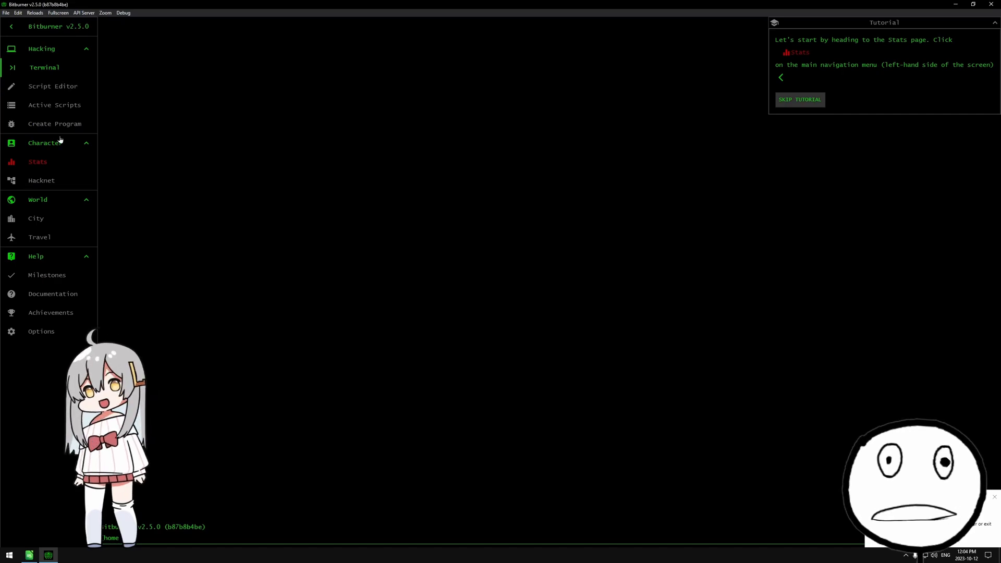
pyautogui.click(38, 162)
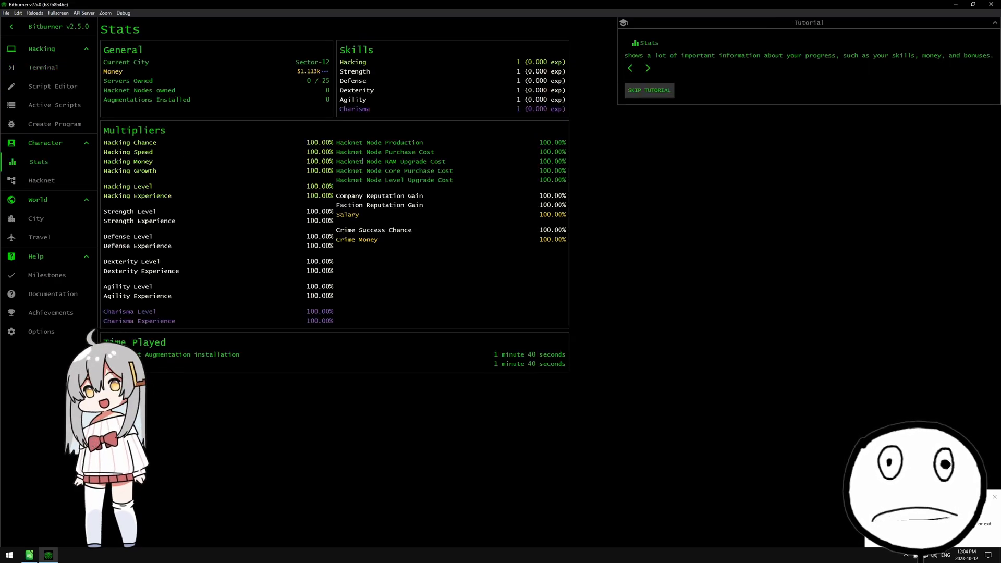